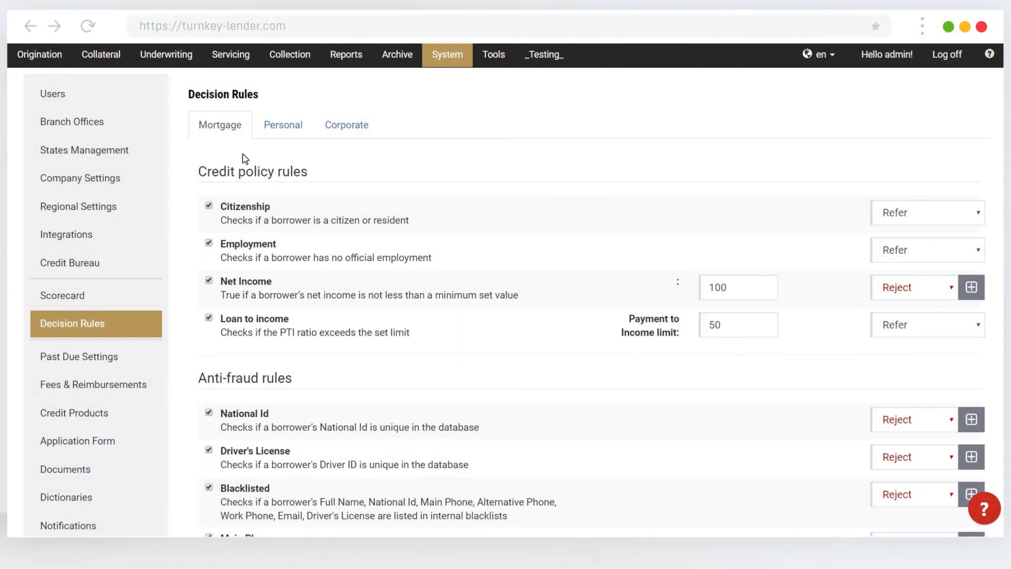
View the Personal loan rule set, then the Corporate loan rule set on Decision Rules.
{"action": "left_click", "coordinate": [282, 125]}
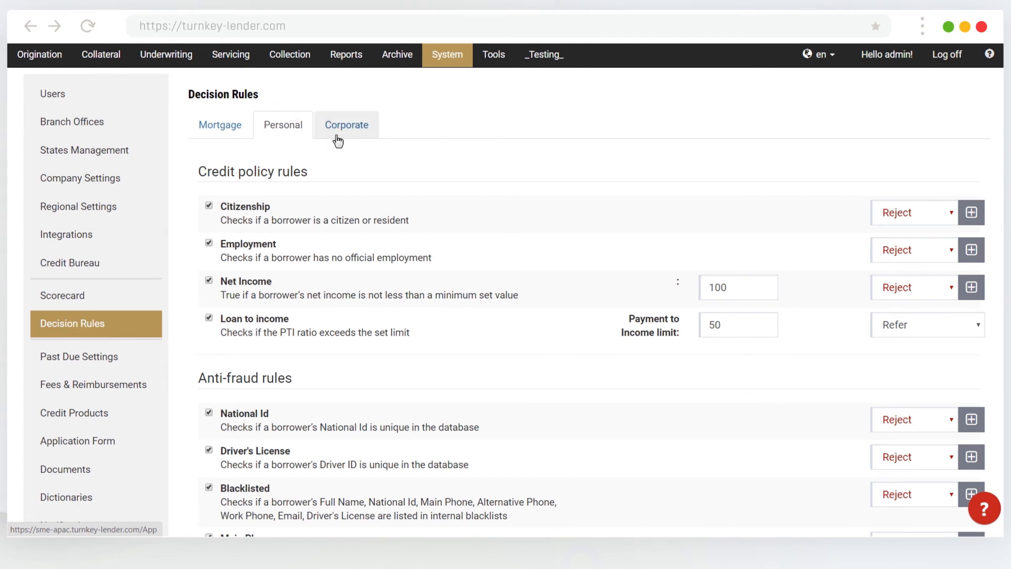
{"action": "left_click", "coordinate": [347, 124]}
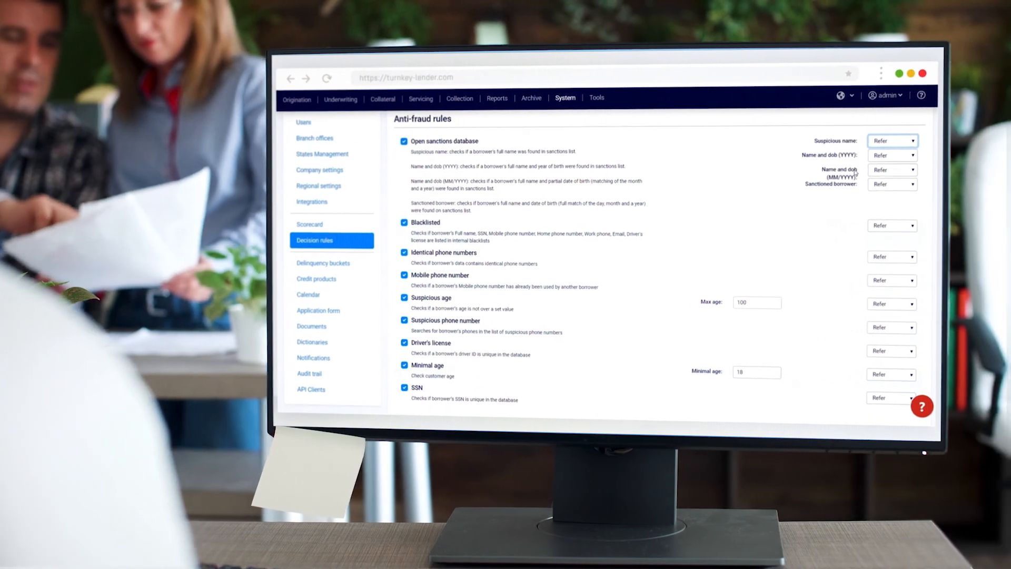
{"action": "scroll", "scroll_direction": "down", "scroll_amount": 3}
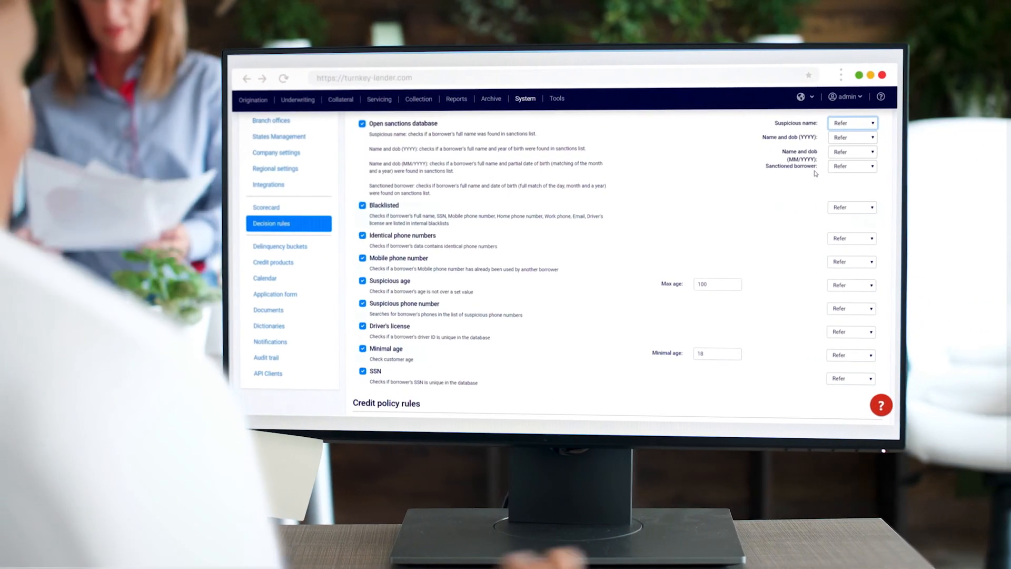